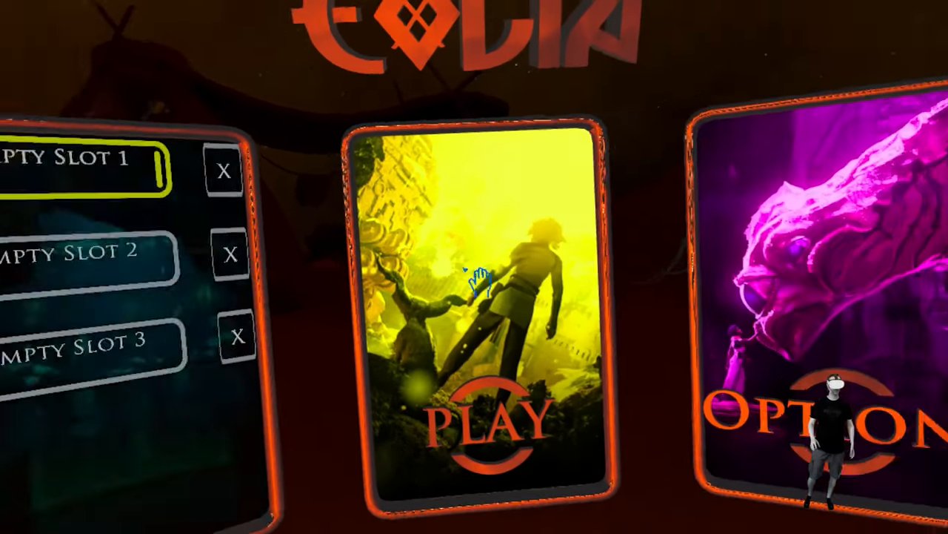
# Step: Review the Language subtitle and Comfort settings in Options, returning to the options list
pyautogui.click(801, 411)
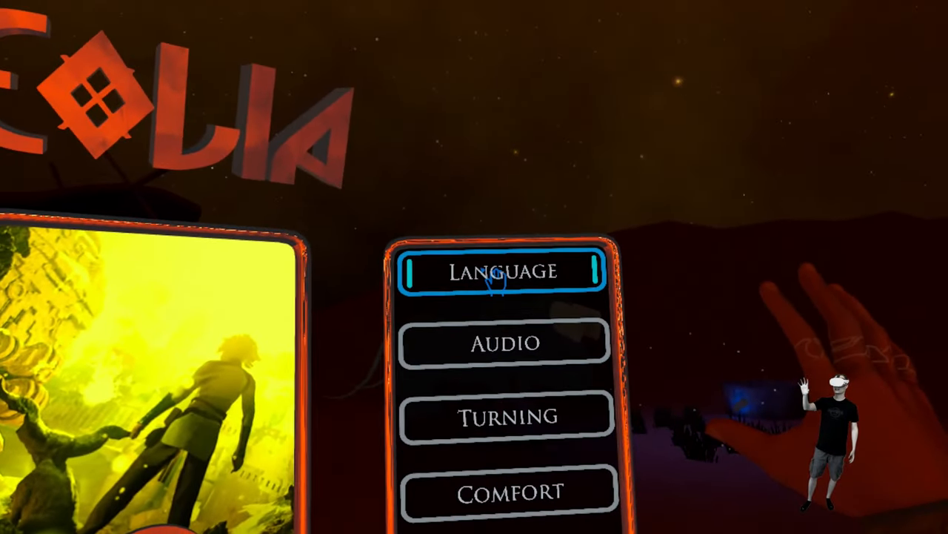
pyautogui.click(504, 271)
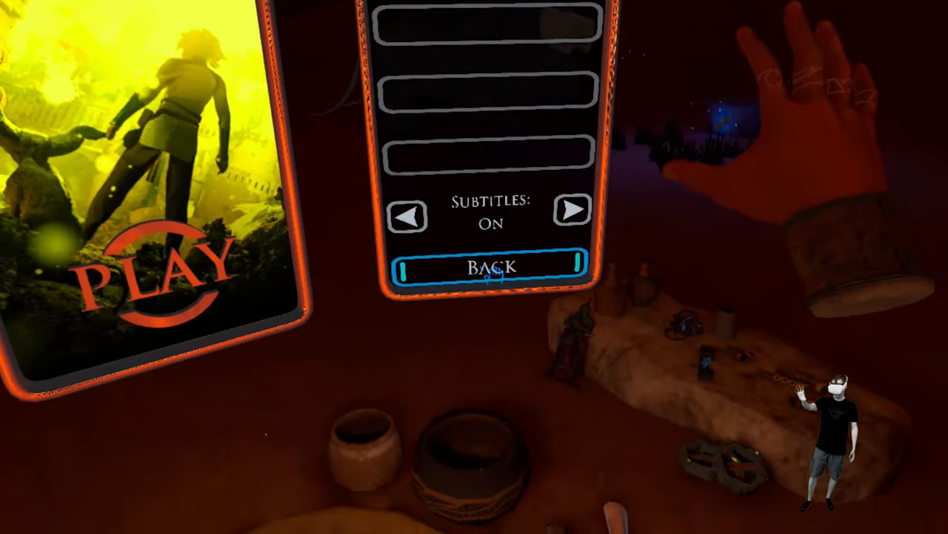
pyautogui.click(494, 267)
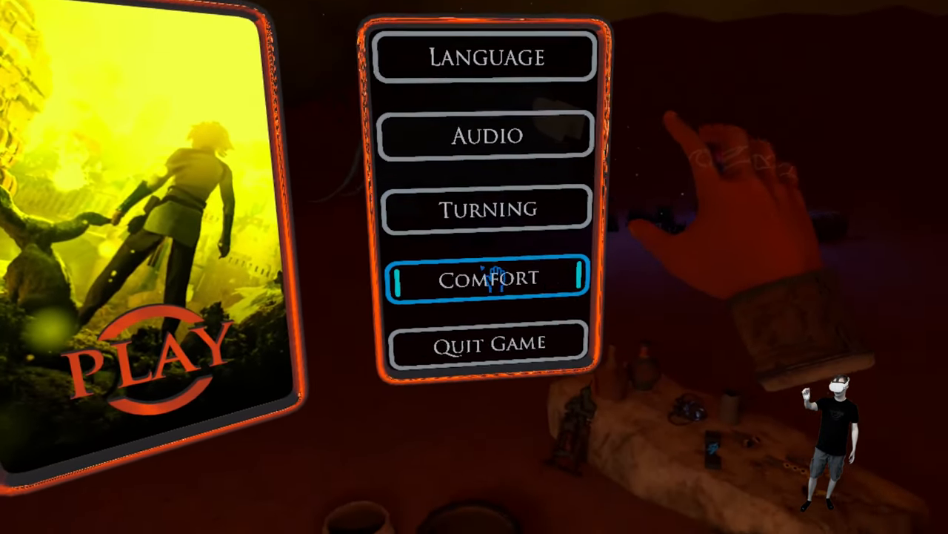
pyautogui.click(487, 280)
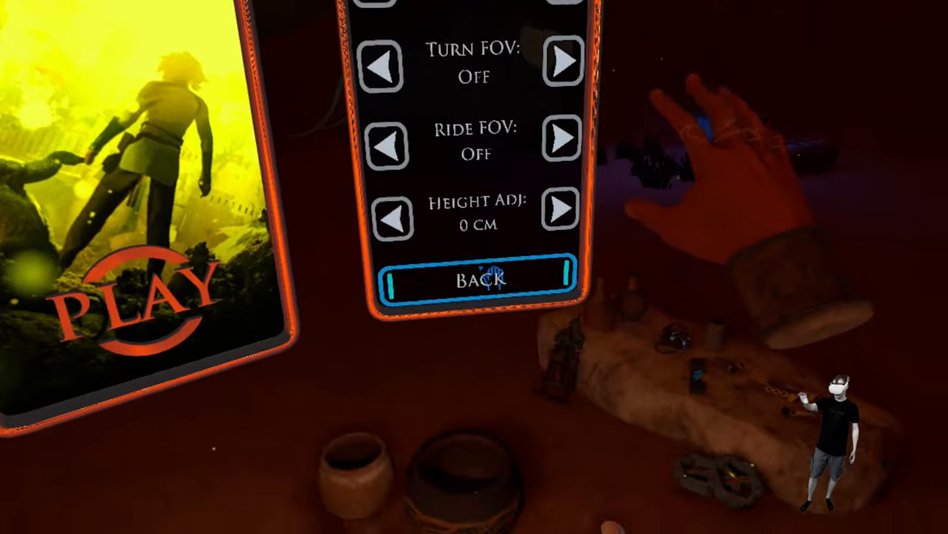
pyautogui.click(478, 279)
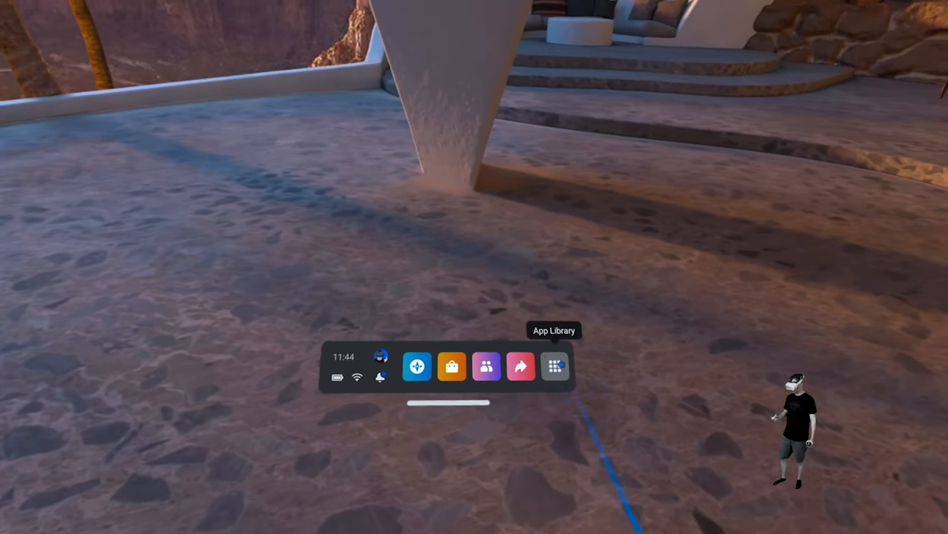
# Step: Select the recently played Eolia tile from the App Library
pyautogui.click(555, 366)
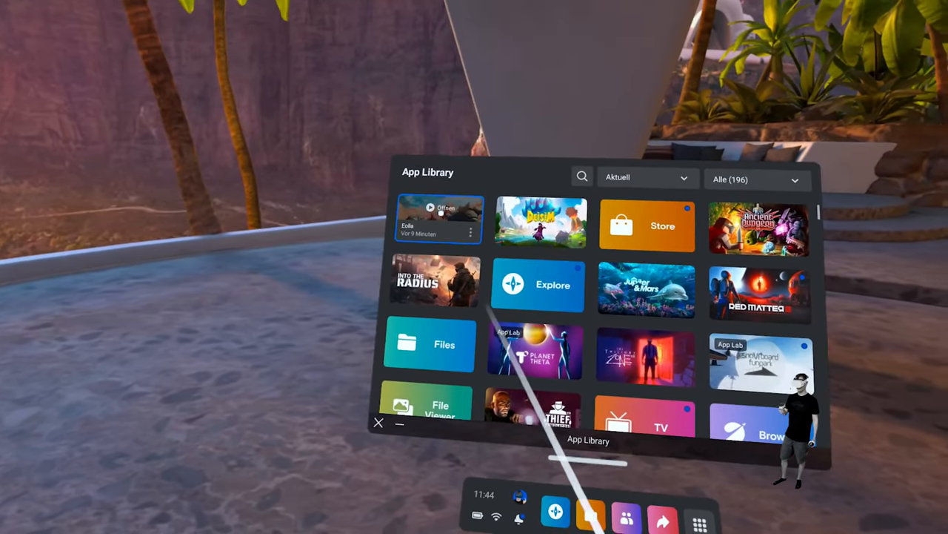
pyautogui.click(440, 218)
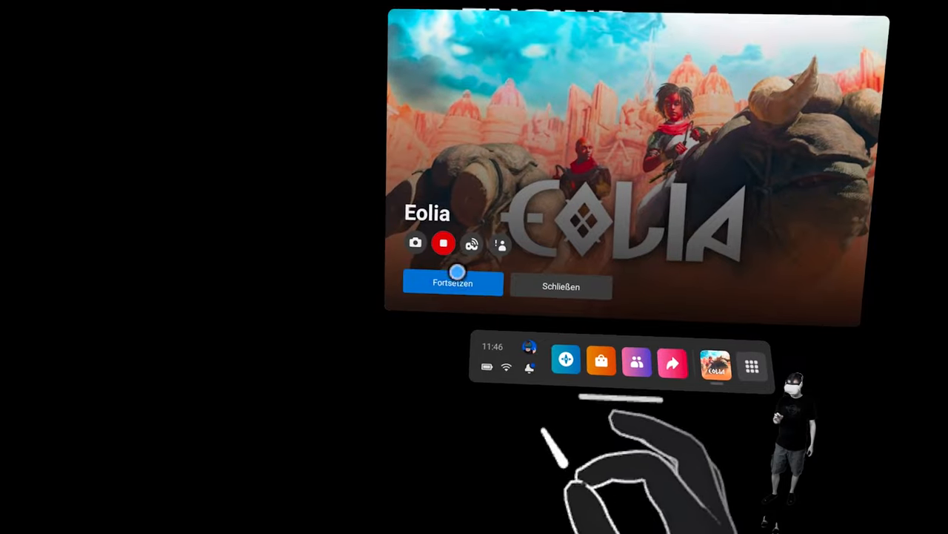
# Step: Resume Eolia with Fortsetzen on its paused panel
pyautogui.click(453, 283)
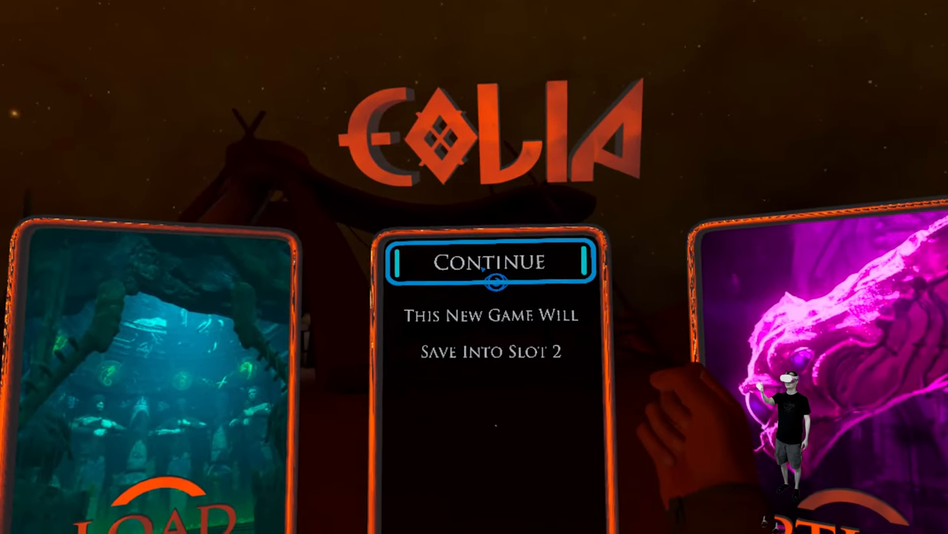
pyautogui.click(489, 261)
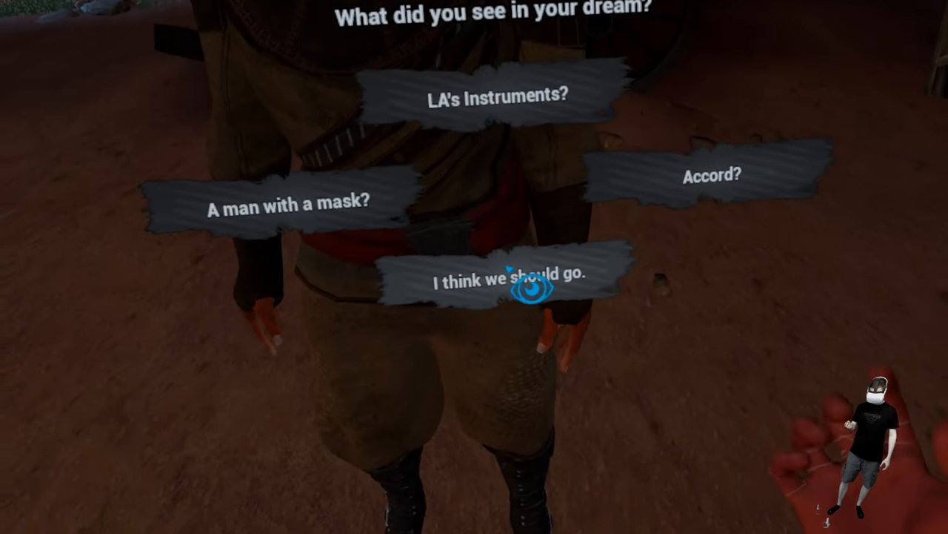
# Step: Answer the dream question with "I think we should go."
pyautogui.click(508, 280)
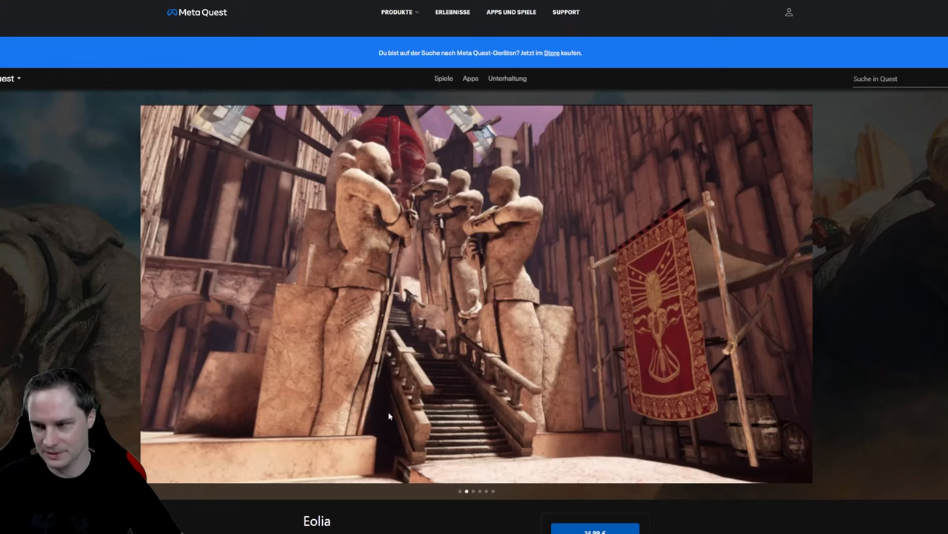
# Step: Scroll to Eolia's store description and highlight the hand-tracking phrase
pyautogui.scroll(-3)
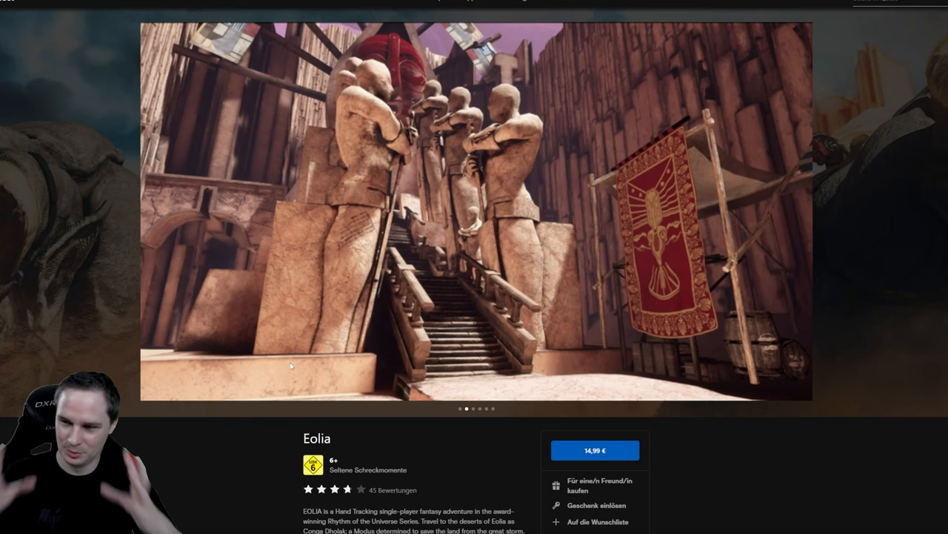
pyautogui.scroll(-3)
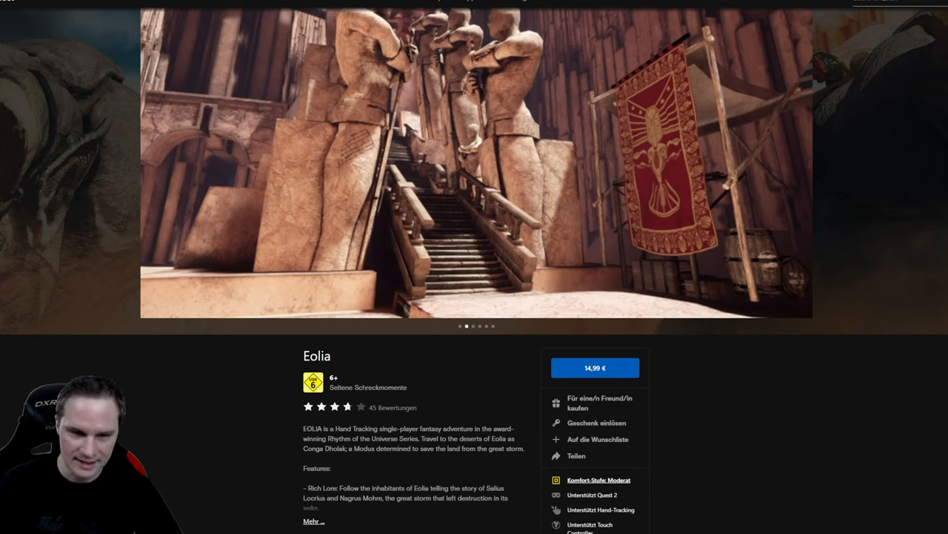
pyautogui.moveTo(319, 428); pyautogui.dragTo(436, 429)
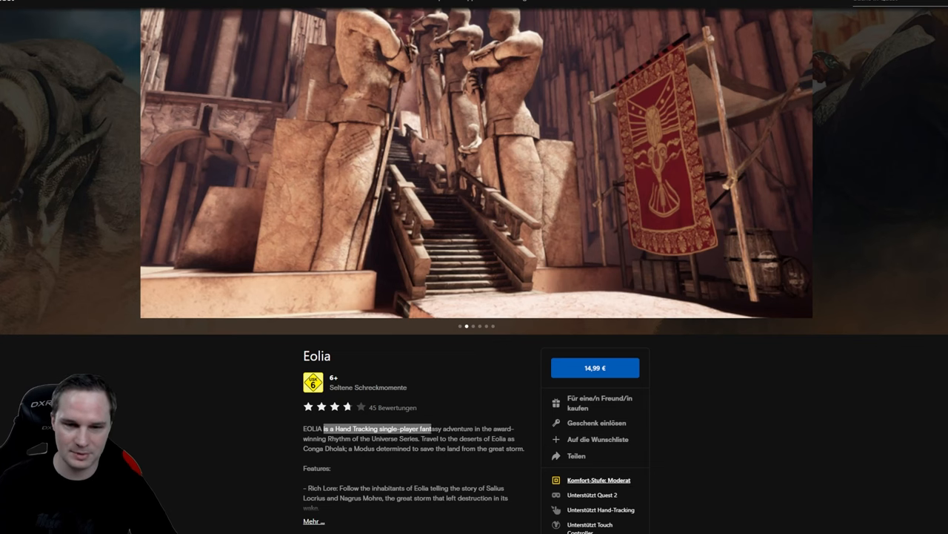